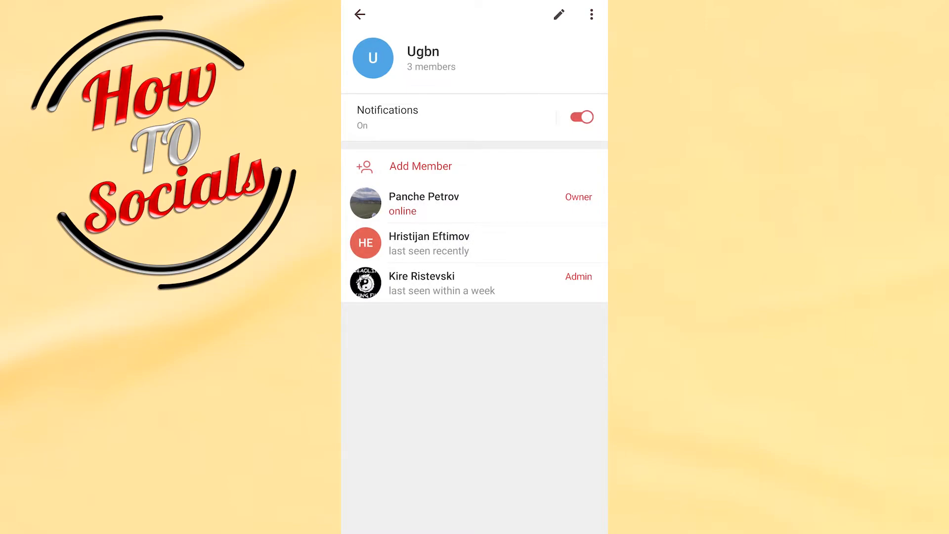
Step: Enter the Ugbn group's edit screen via the pencil icon
left_click(559, 14)
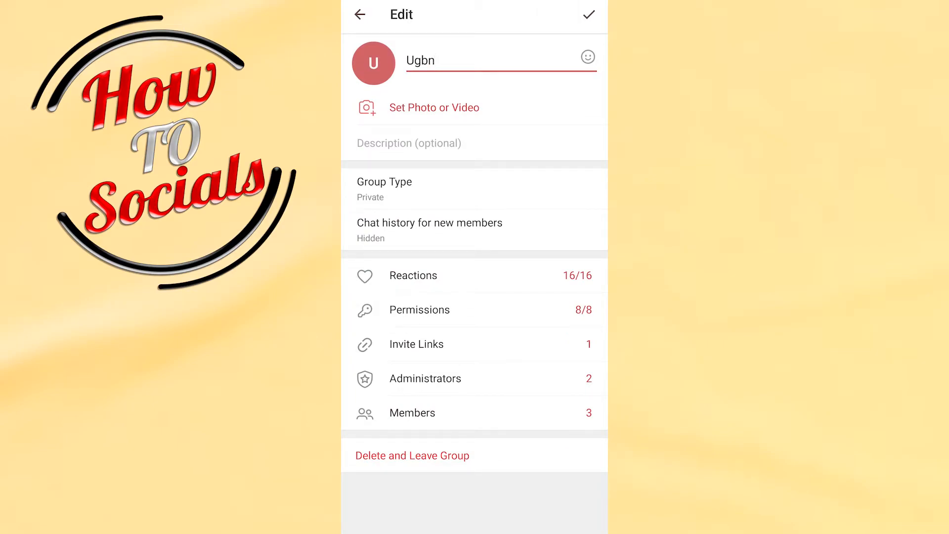
left_click(425, 378)
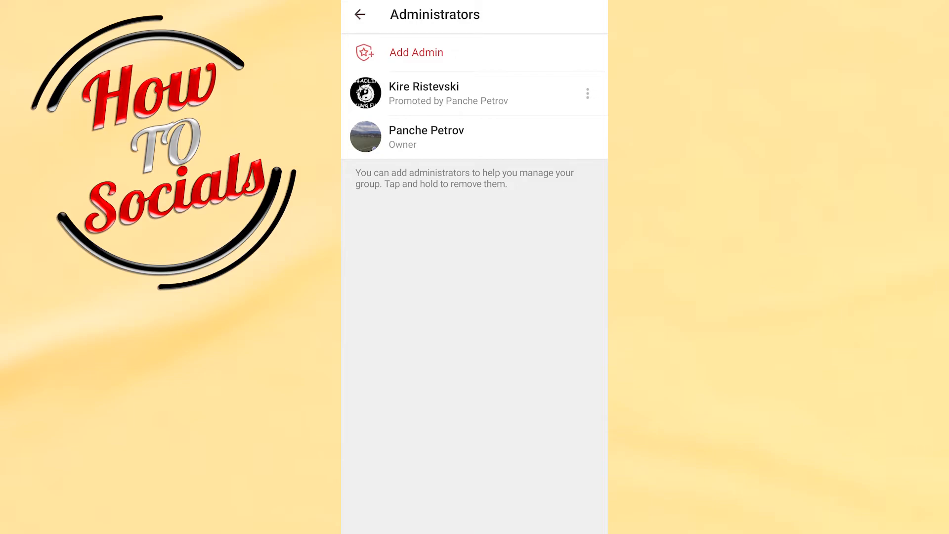
left_click(588, 93)
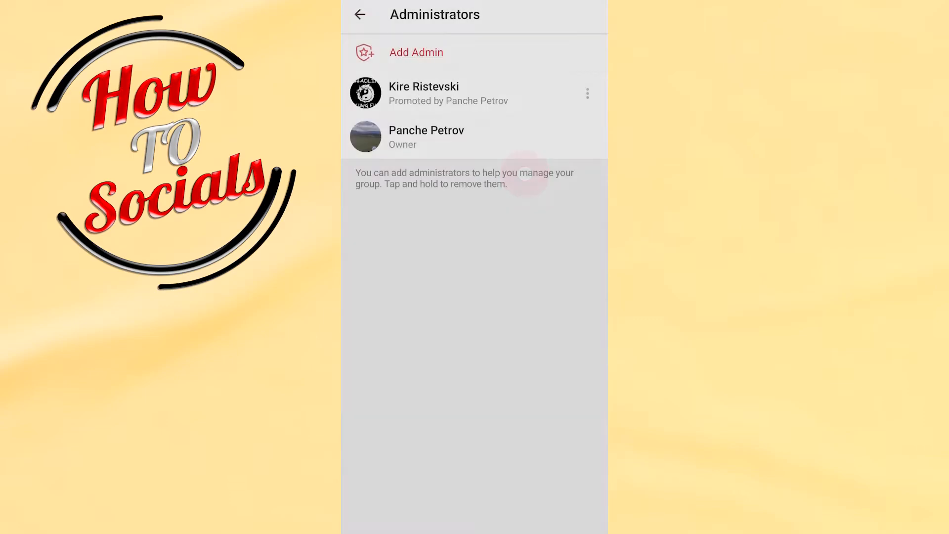
left_click(362, 13)
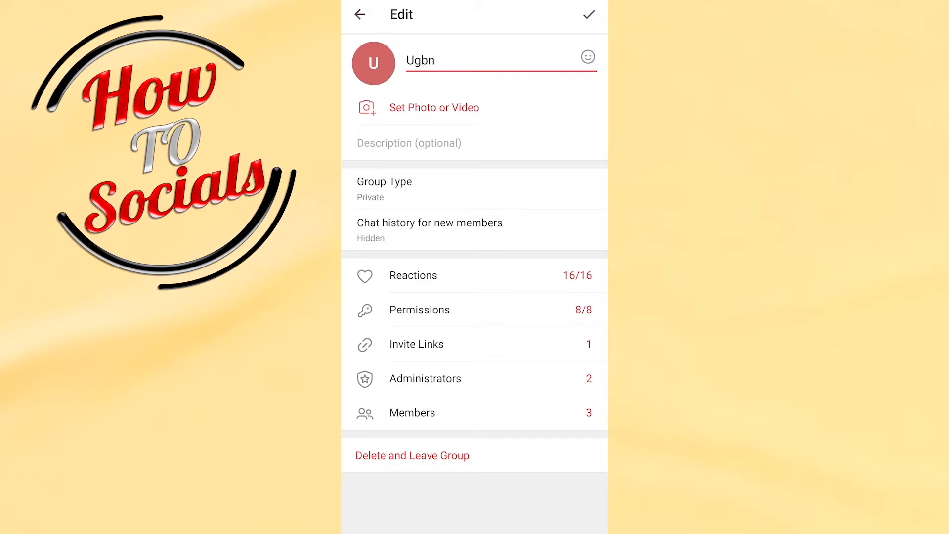
left_click(412, 412)
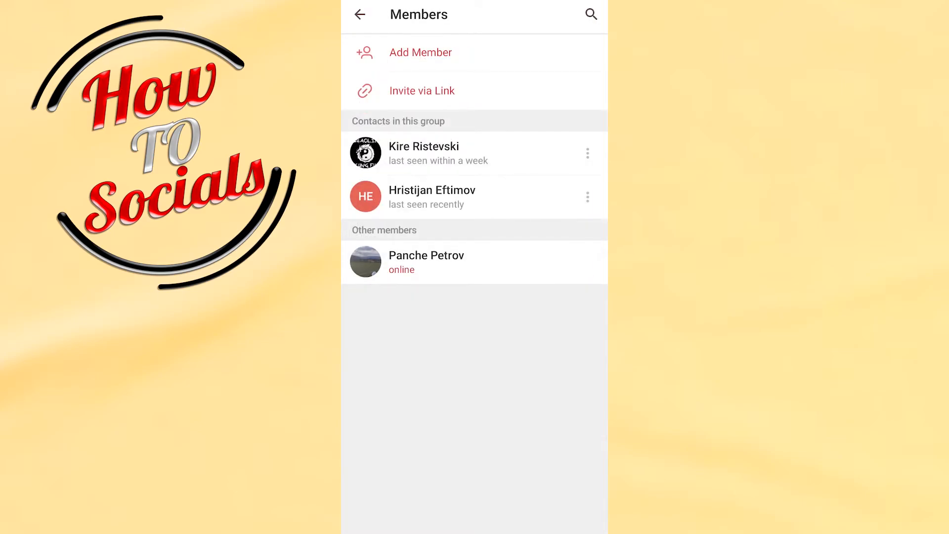
left_click(591, 153)
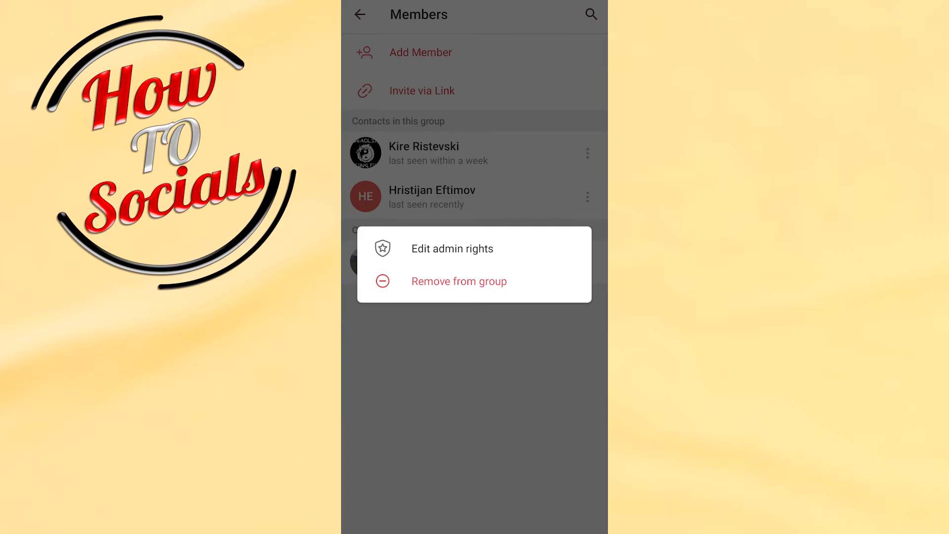
left_click(452, 249)
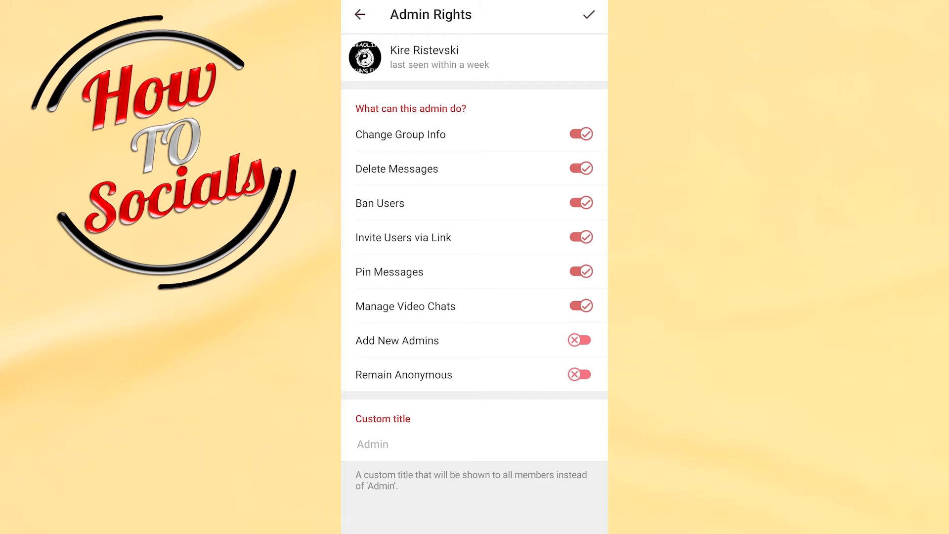
left_click(363, 14)
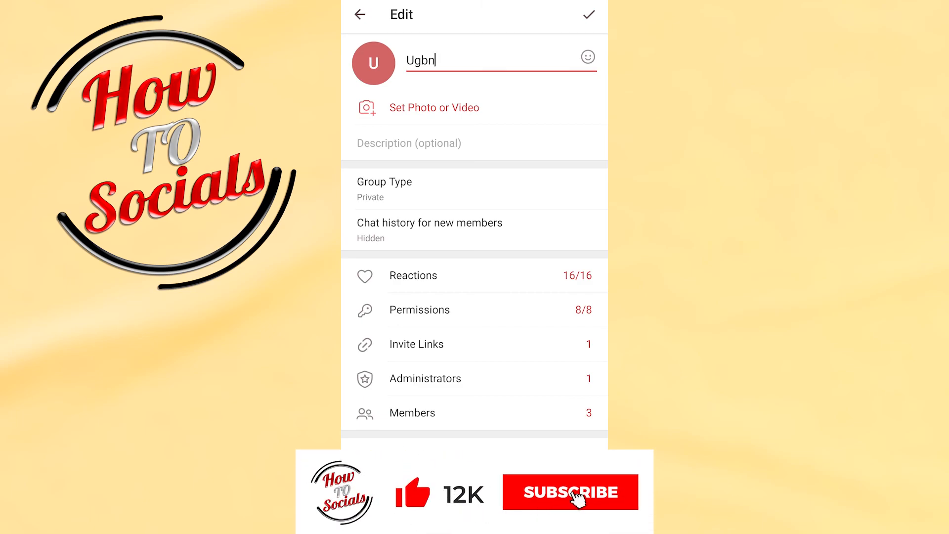
left_click(572, 493)
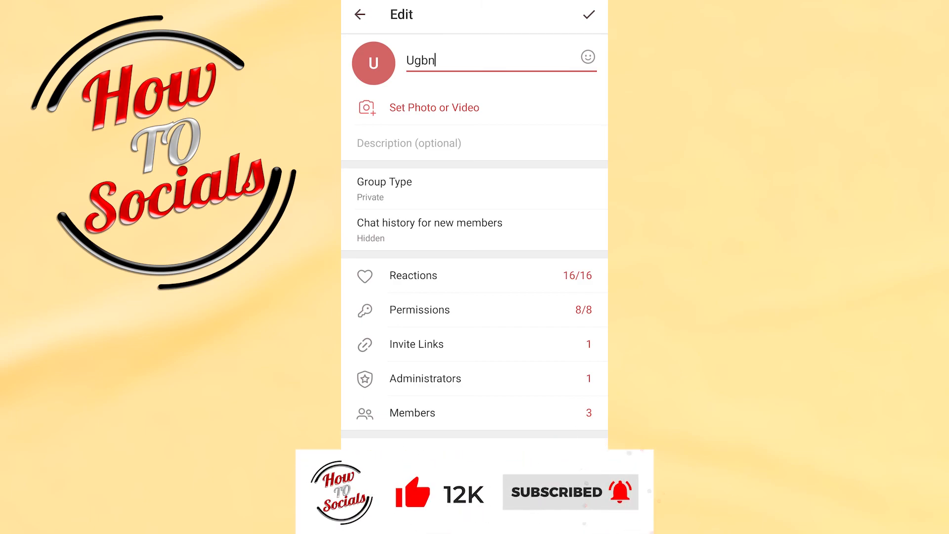